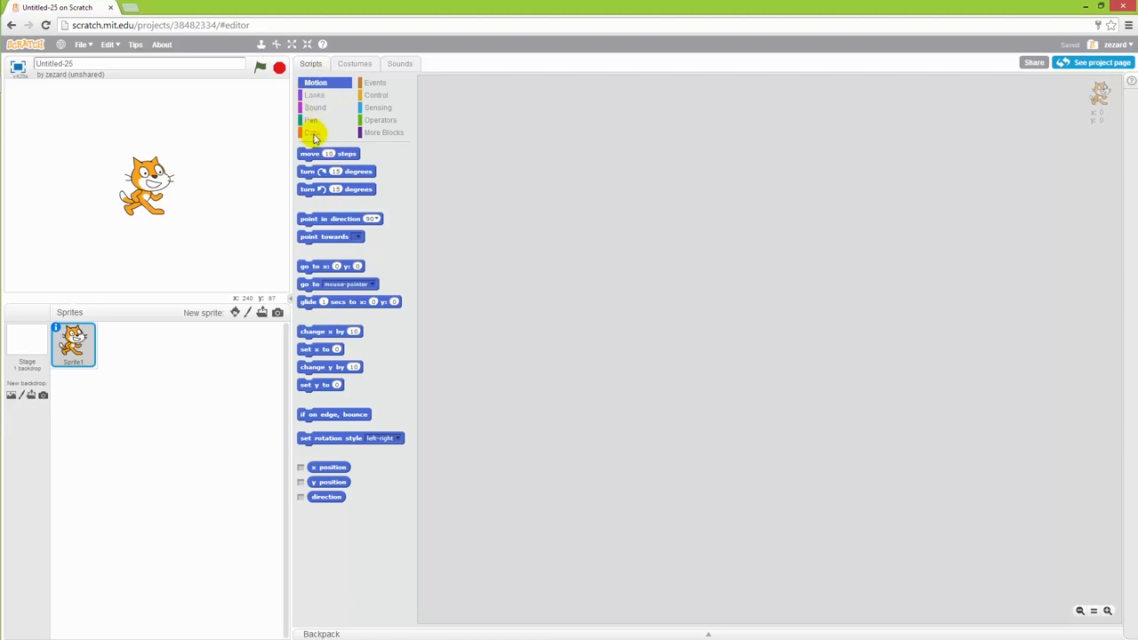
- Show the Data category with the variable and list blocks
{"action": "left_click", "coordinate": [311, 132]}
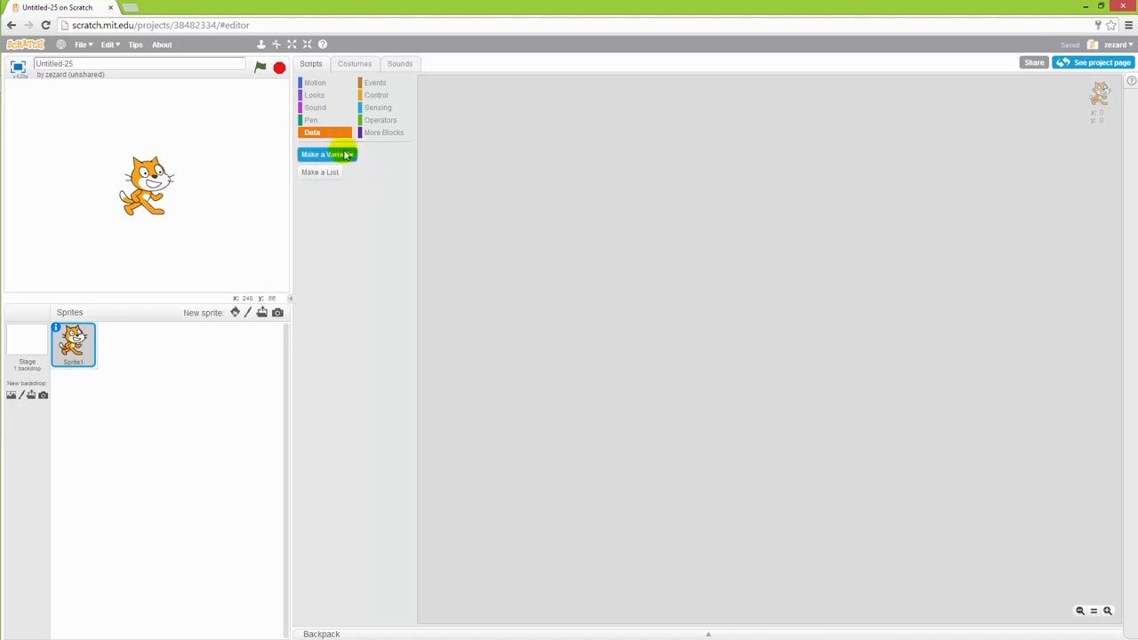
- Create a variable named 'points' for all sprites
{"action": "left_click", "coordinate": [327, 153]}
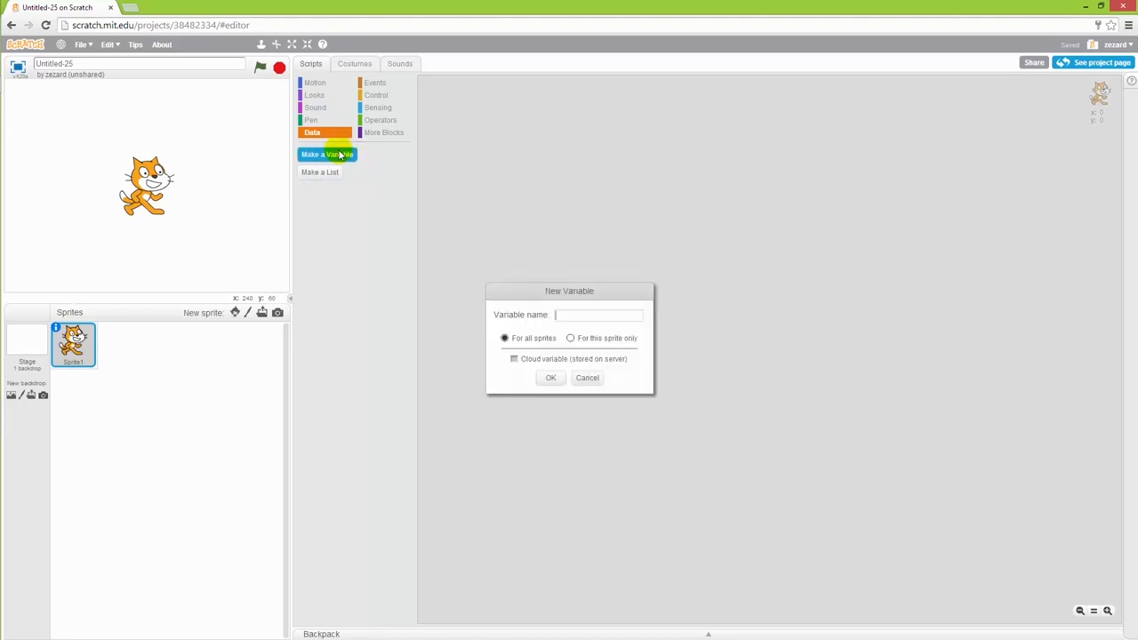
{"action": "mouse_move", "coordinate": [621, 318]}
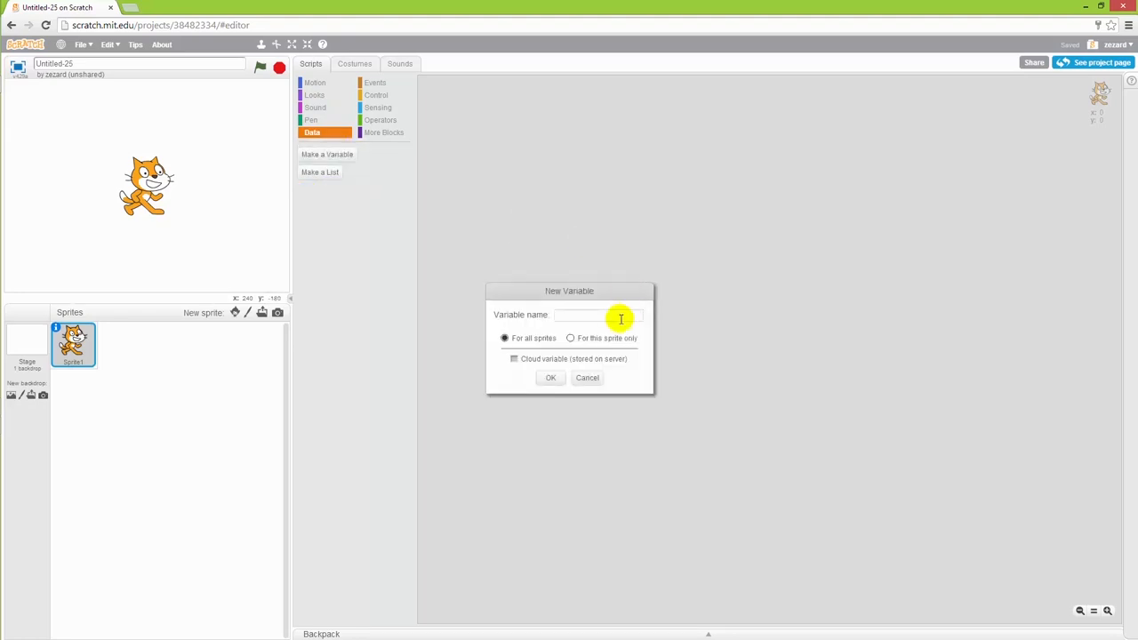
{"action": "type", "text": "p"}
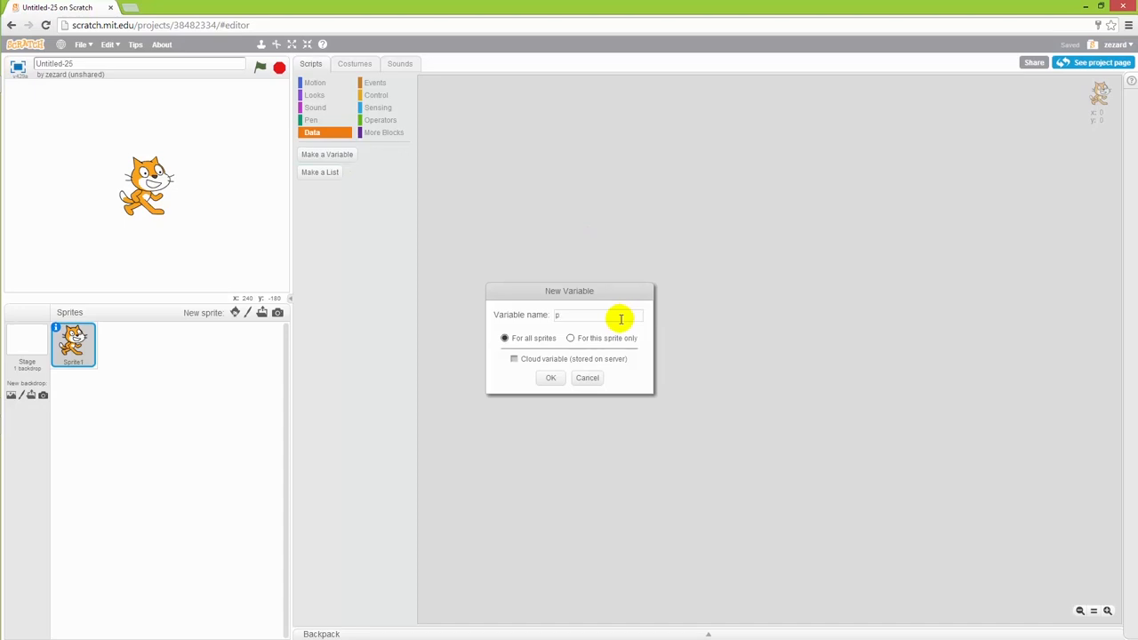
{"action": "type", "text": "oints"}
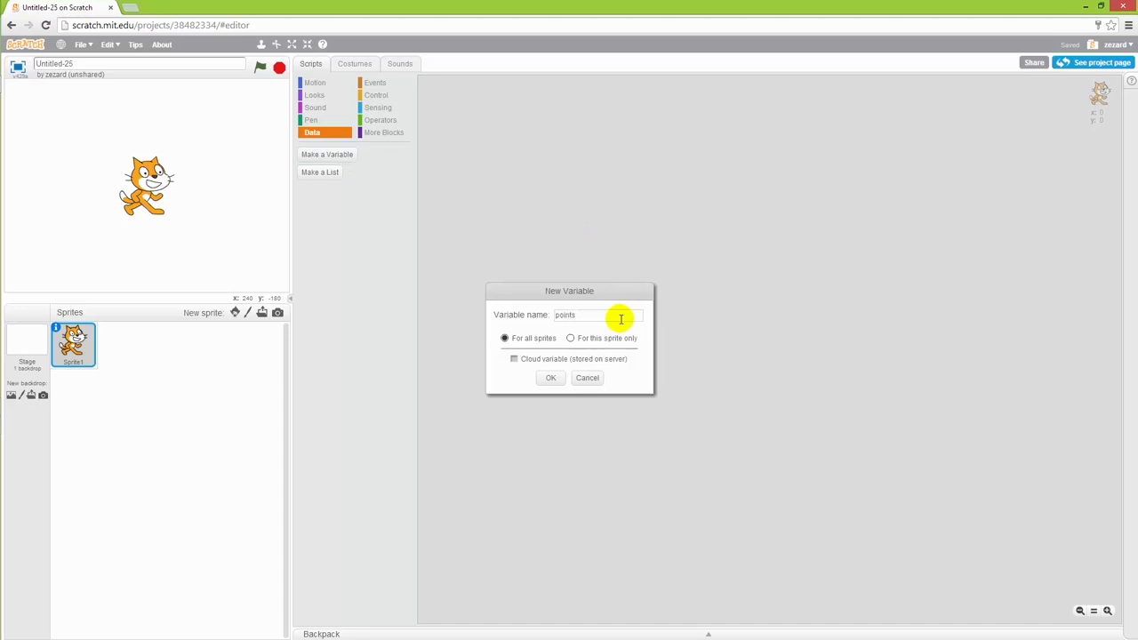
{"action": "left_click", "coordinate": [551, 377]}
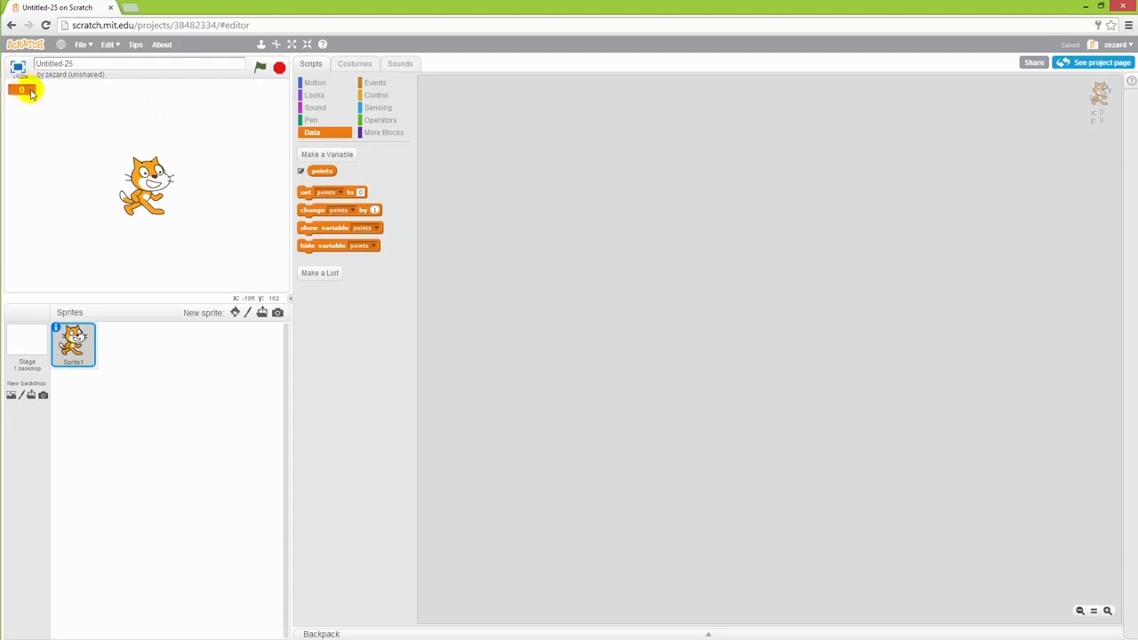
{"action": "left_click", "coordinate": [301, 171]}
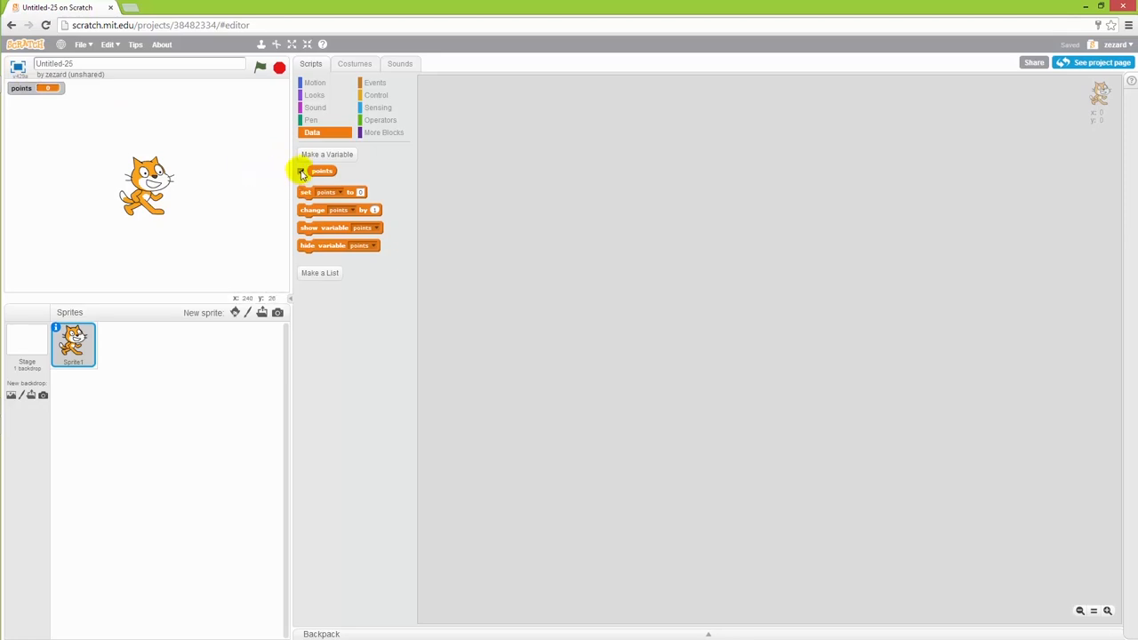
{"action": "left_click", "coordinate": [302, 171]}
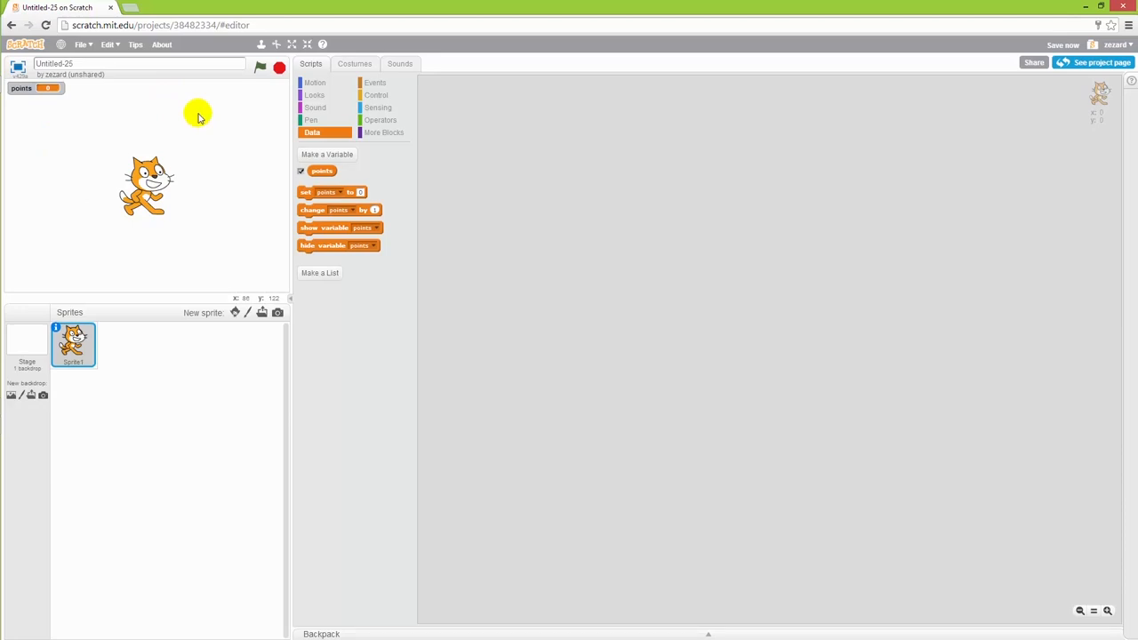
{"action": "mouse_move", "coordinate": [225, 144]}
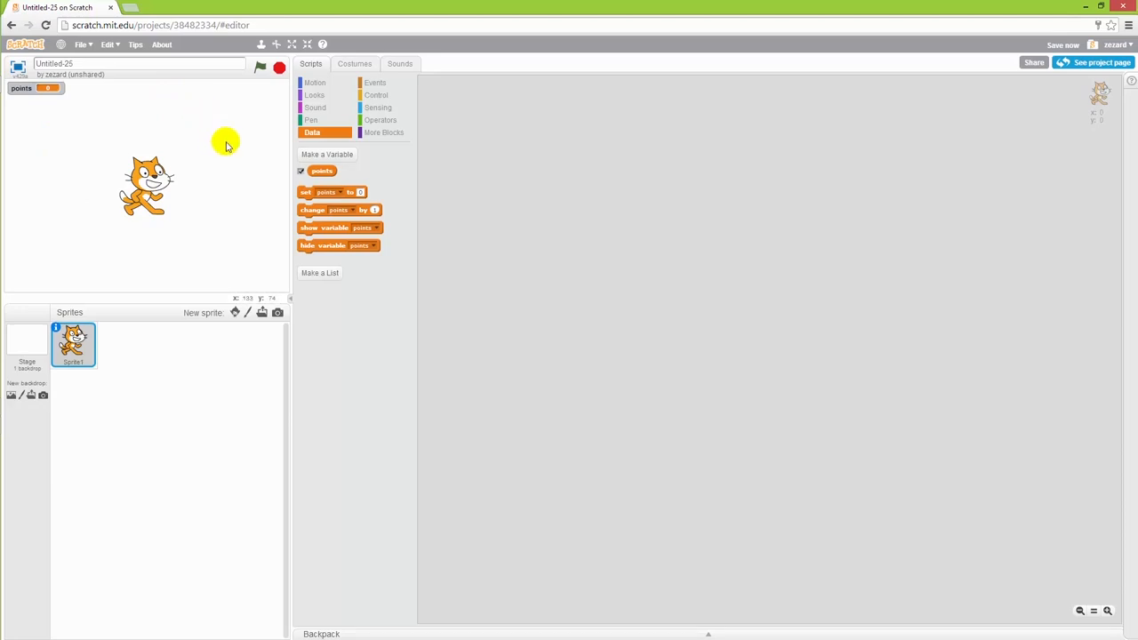
{"action": "mouse_move", "coordinate": [223, 132]}
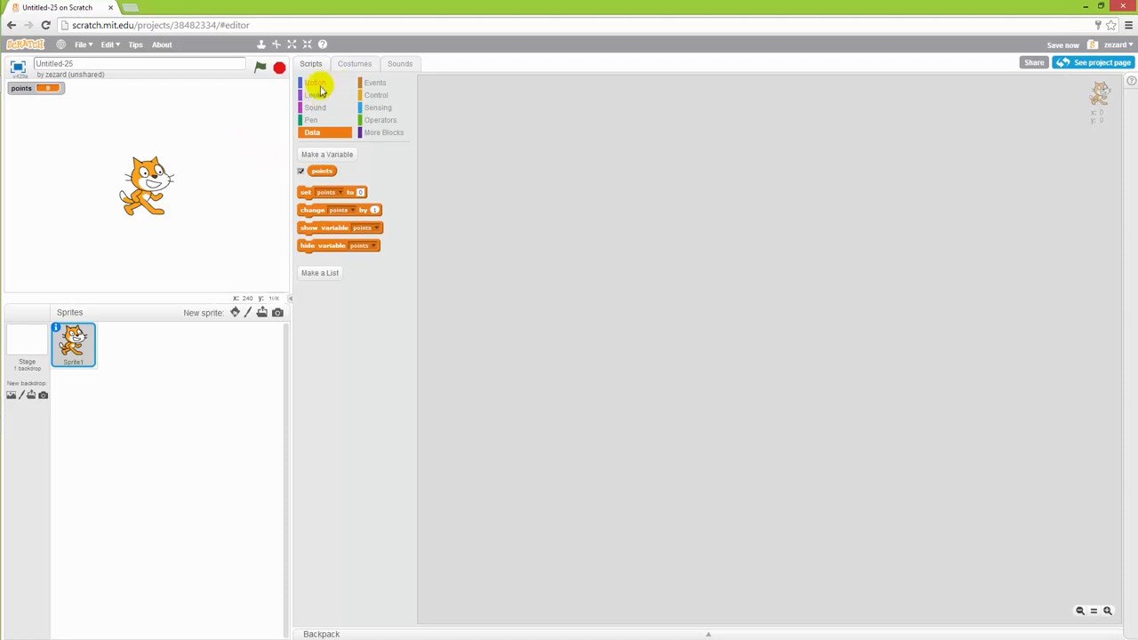
{"action": "mouse_move", "coordinate": [316, 81]}
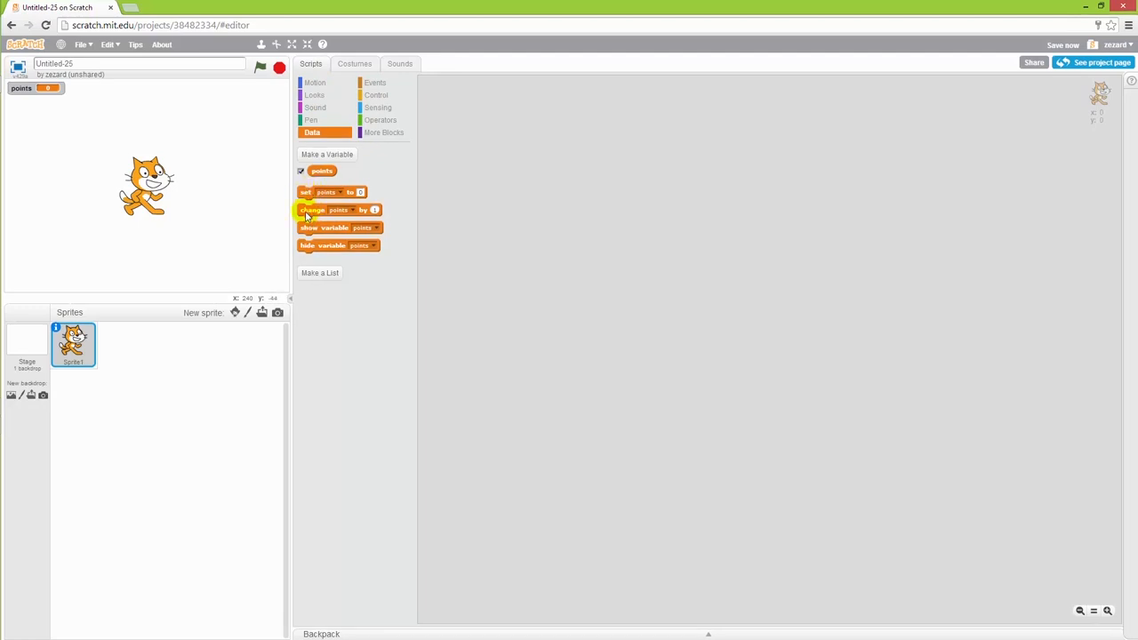
- Drop a 'change points by 1' block into the scripts area
{"action": "left_click_drag", "start_coordinate": [338, 210], "coordinate": [608, 200]}
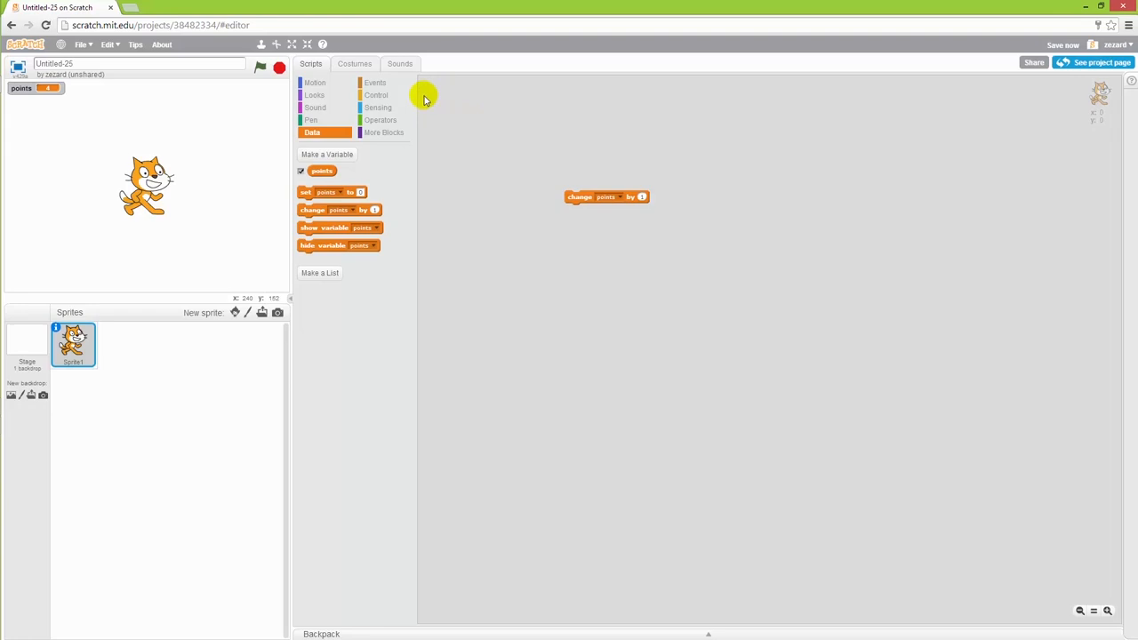
{"action": "mouse_move", "coordinate": [446, 131]}
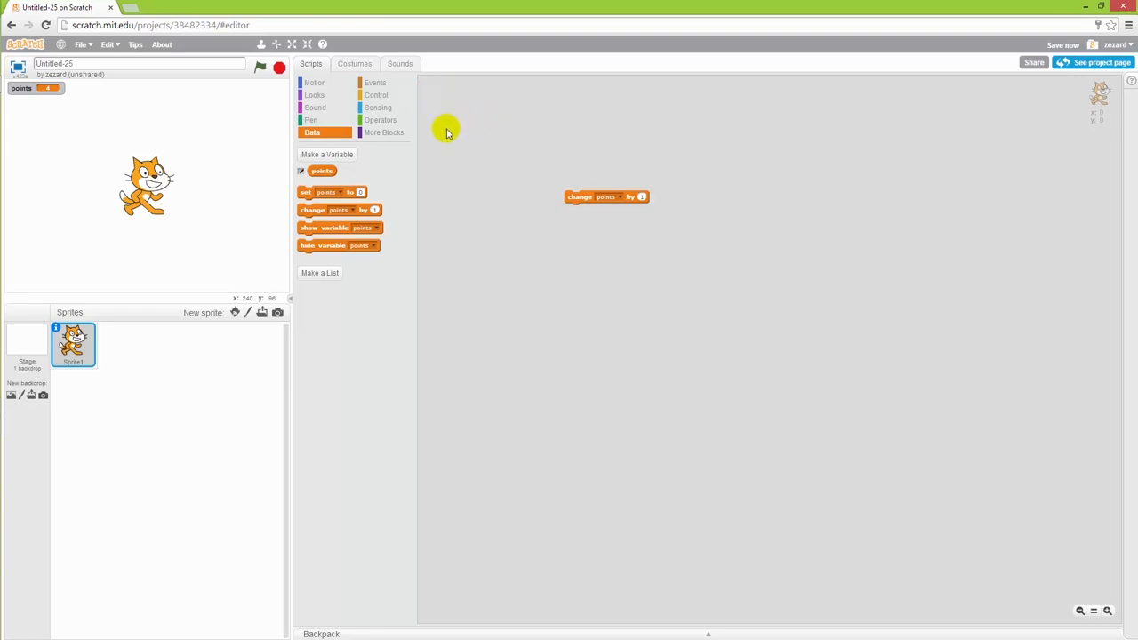
{"action": "mouse_move", "coordinate": [437, 111]}
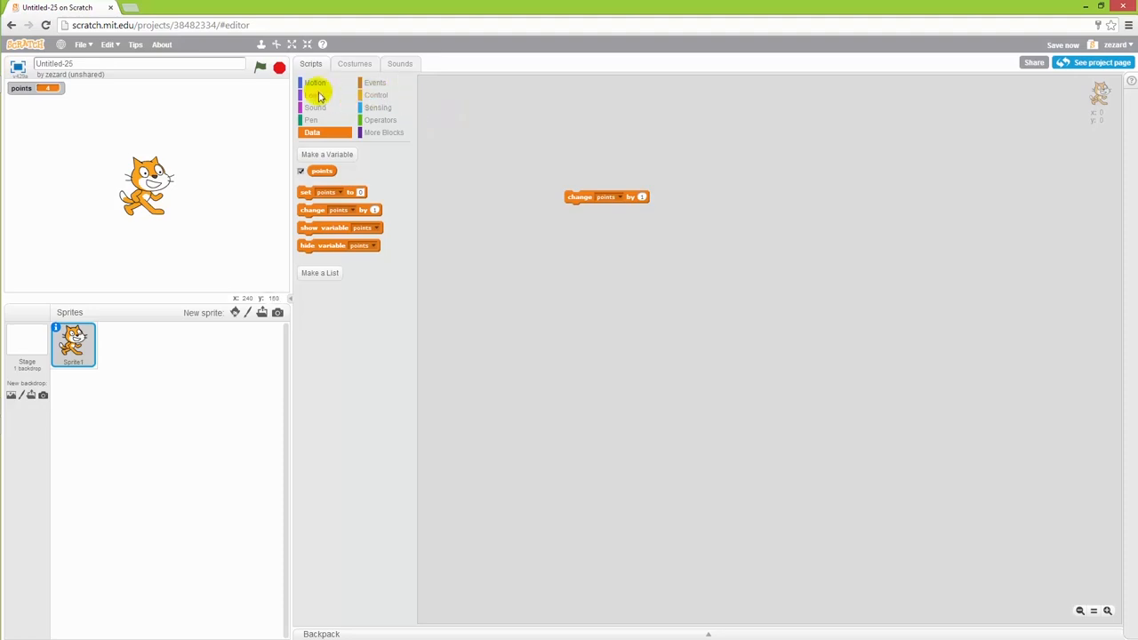
- Place a 'play sound meow' block below the change points block
{"action": "left_click", "coordinate": [315, 109]}
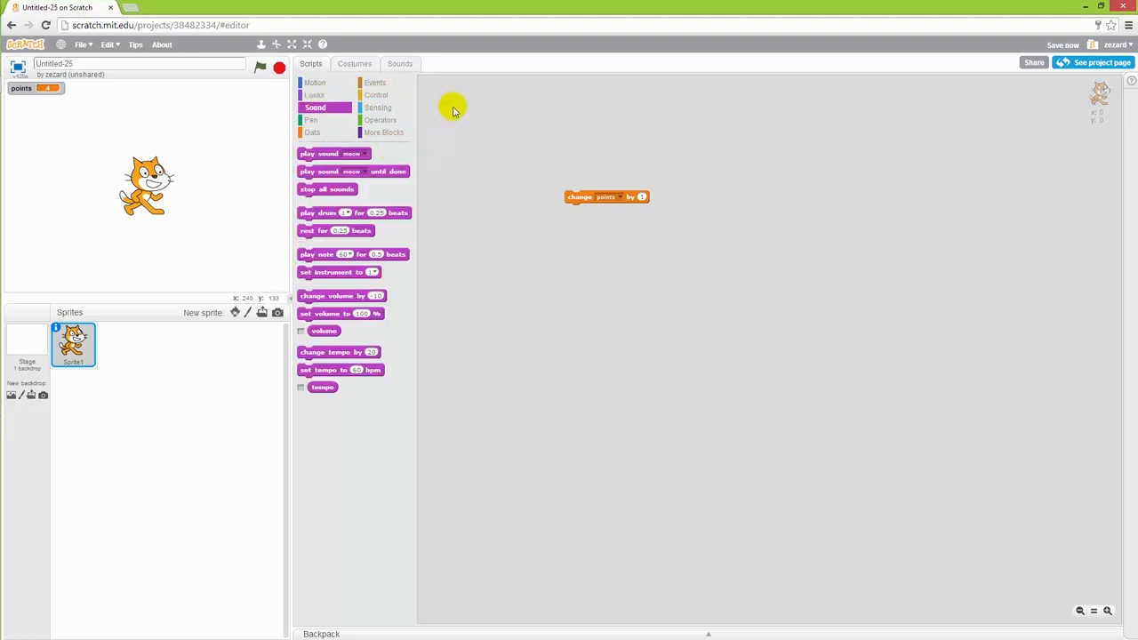
{"action": "left_click_drag", "start_coordinate": [334, 153], "coordinate": [525, 233]}
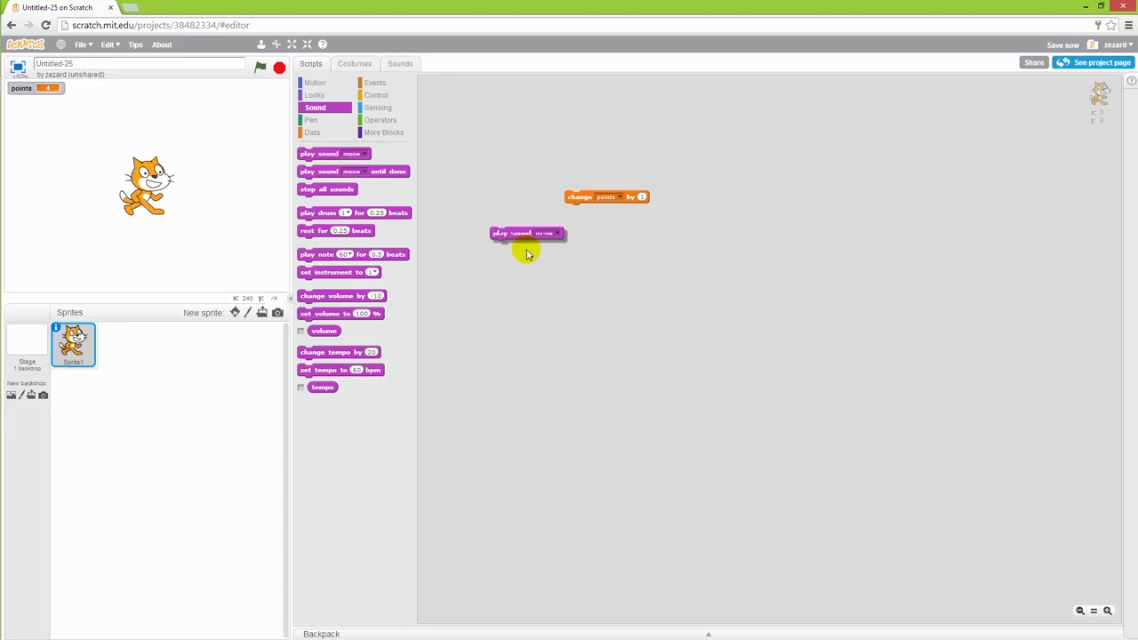
{"action": "left_click_drag", "start_coordinate": [524, 233], "coordinate": [612, 277]}
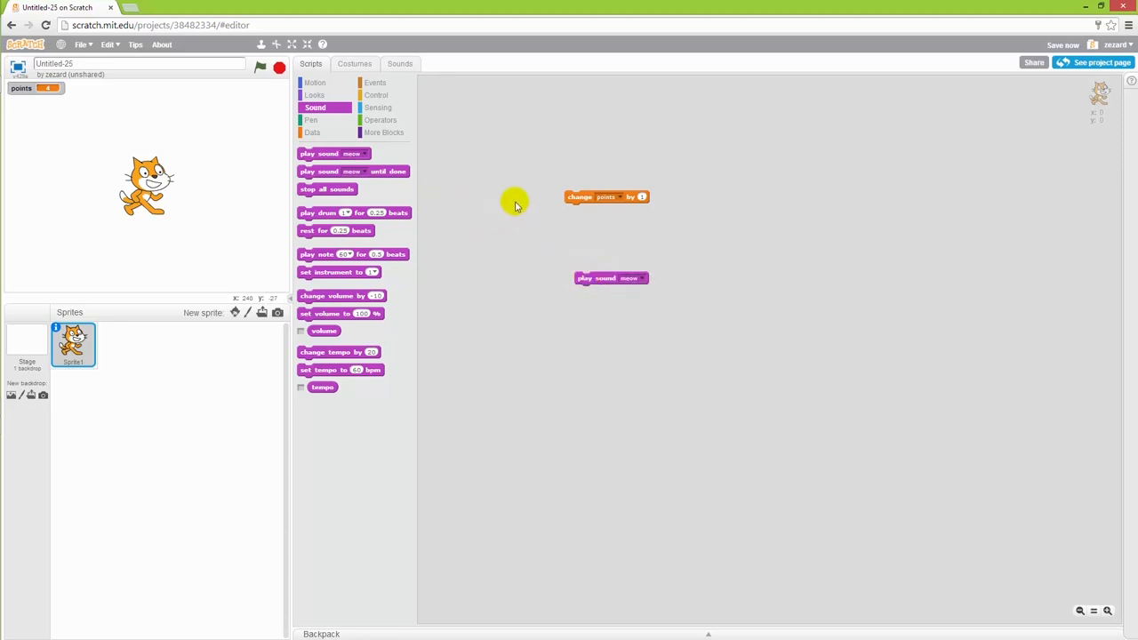
{"action": "mouse_move", "coordinate": [402, 113]}
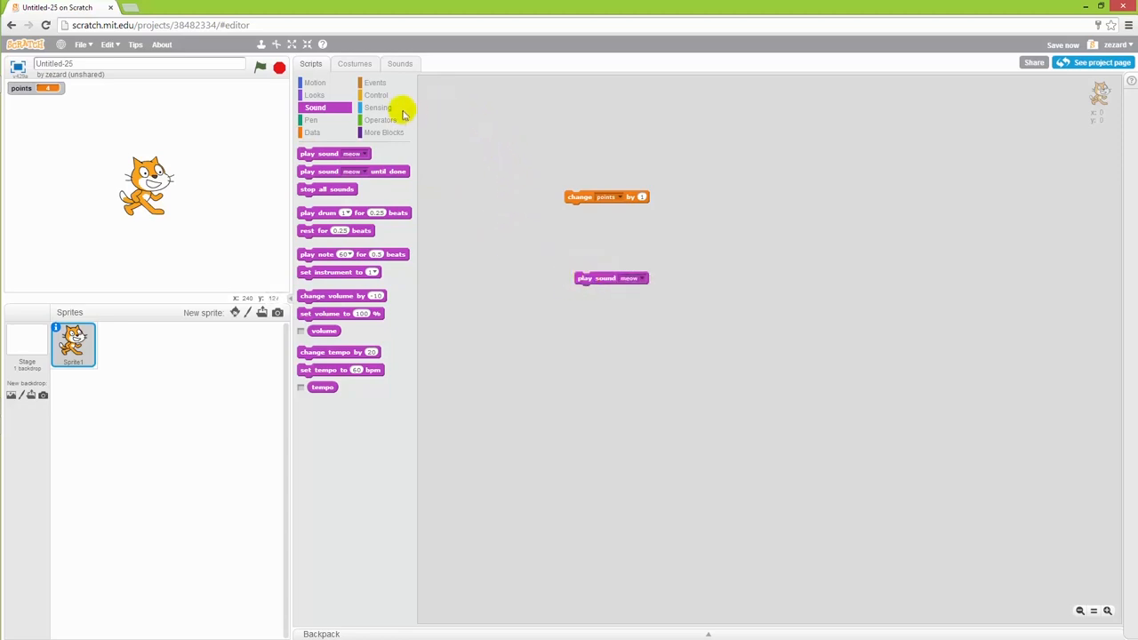
{"action": "mouse_move", "coordinate": [471, 159]}
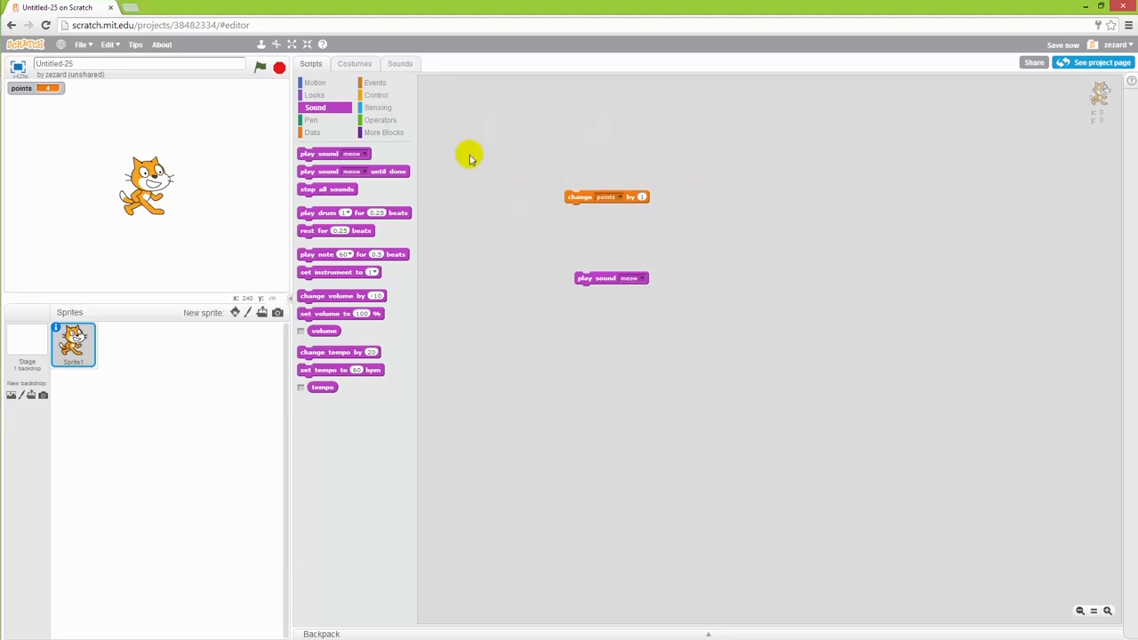
{"action": "mouse_move", "coordinate": [583, 146]}
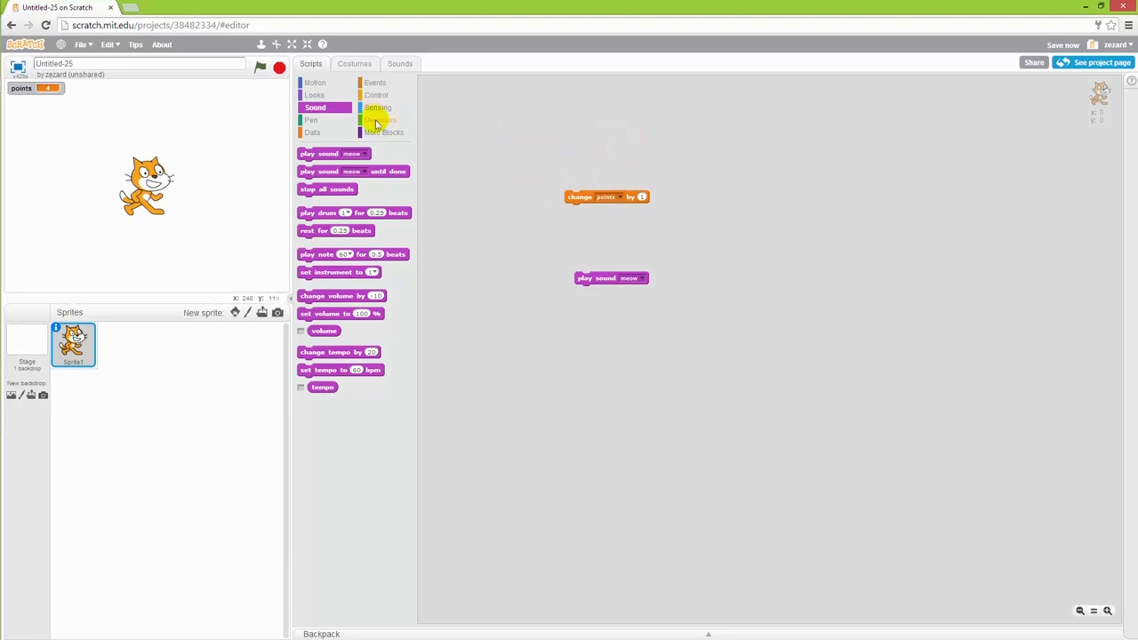
- Bring out a comparison operator and the points reporter to build points > 10
{"action": "left_click", "coordinate": [380, 121]}
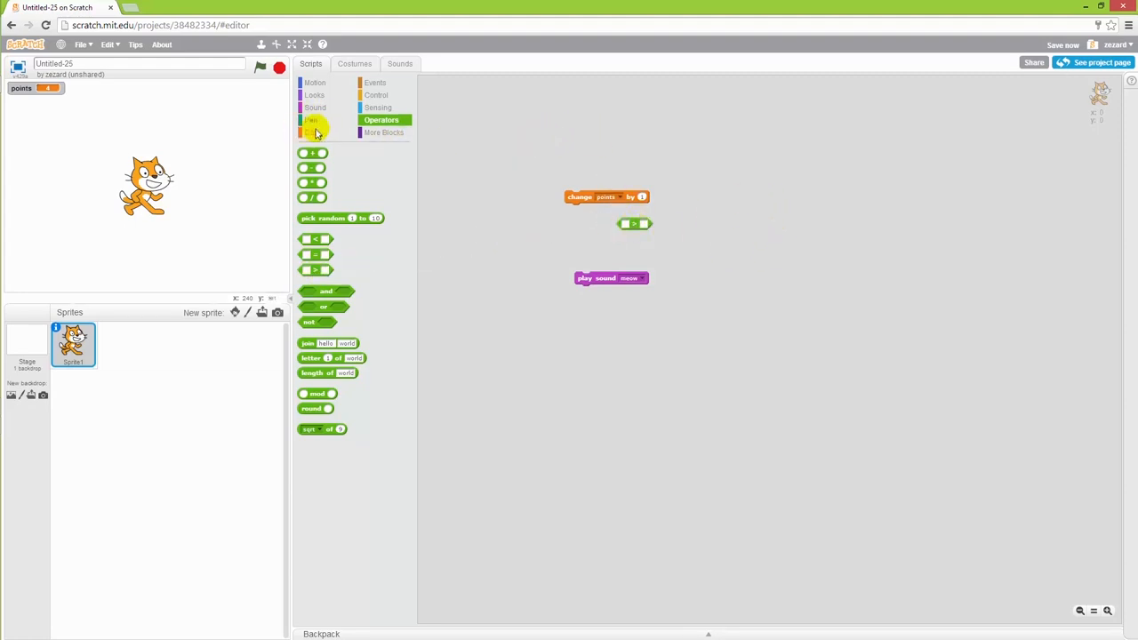
{"action": "left_click", "coordinate": [313, 132]}
{"action": "type", "text": "10"}
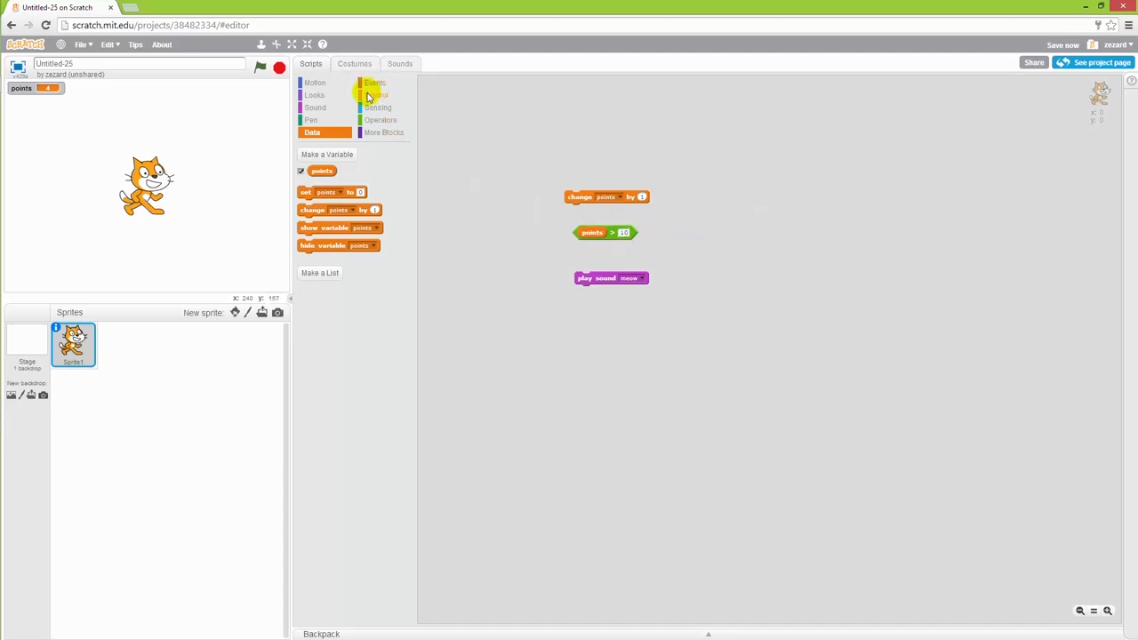
- Build an if block with points > 10 as condition and play sound meow inside
{"action": "left_click", "coordinate": [377, 96]}
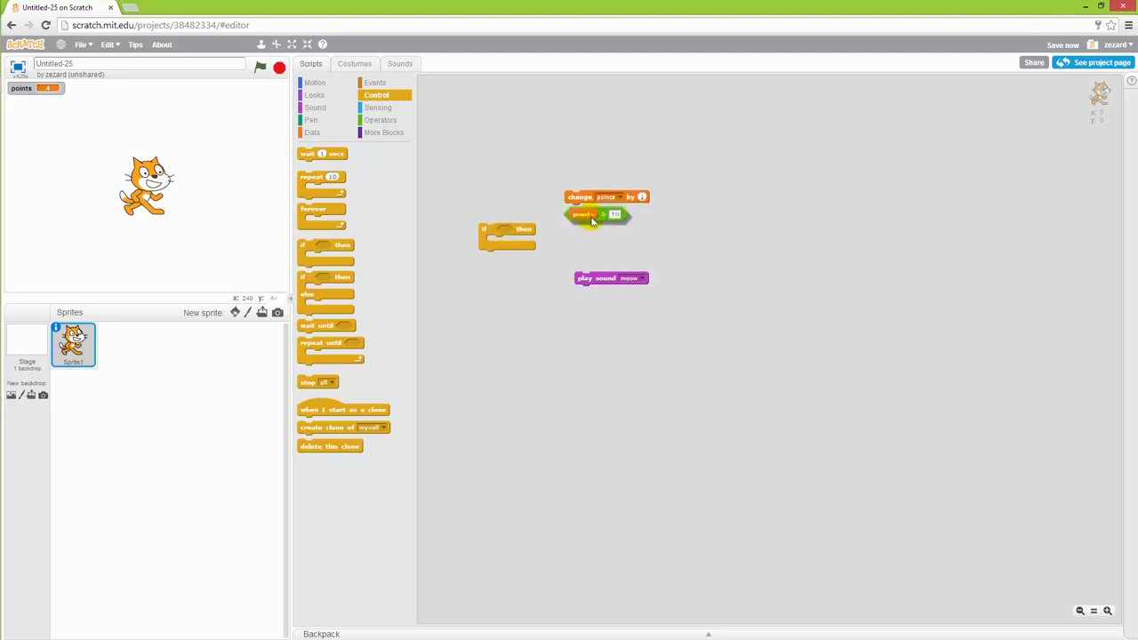
{"action": "left_click_drag", "start_coordinate": [596, 215], "coordinate": [530, 231]}
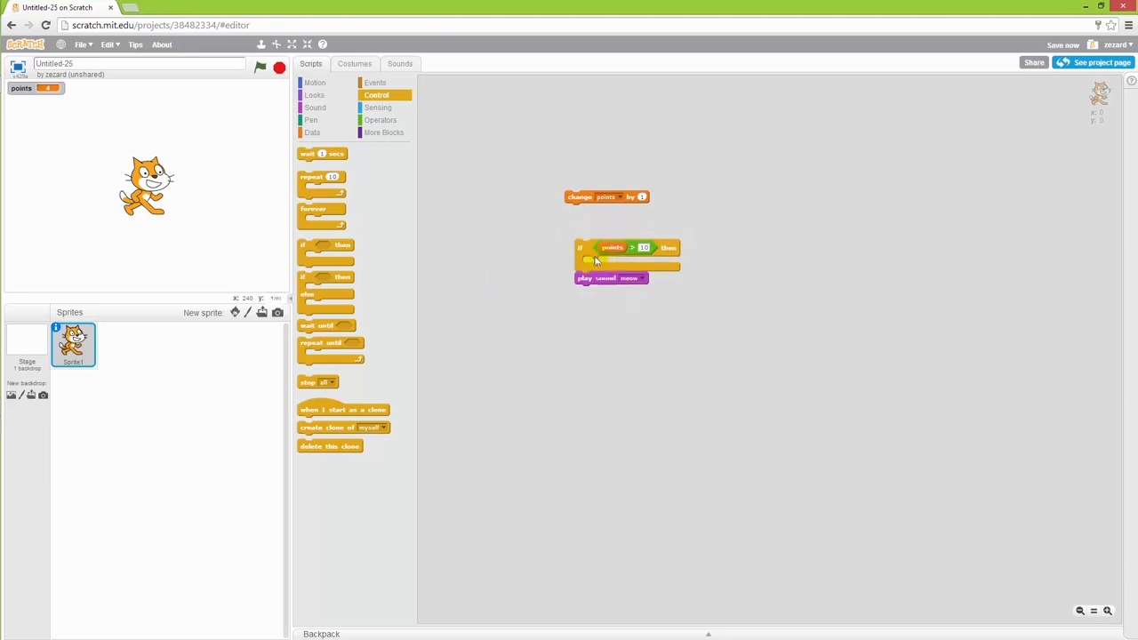
{"action": "left_click_drag", "start_coordinate": [612, 278], "coordinate": [623, 292]}
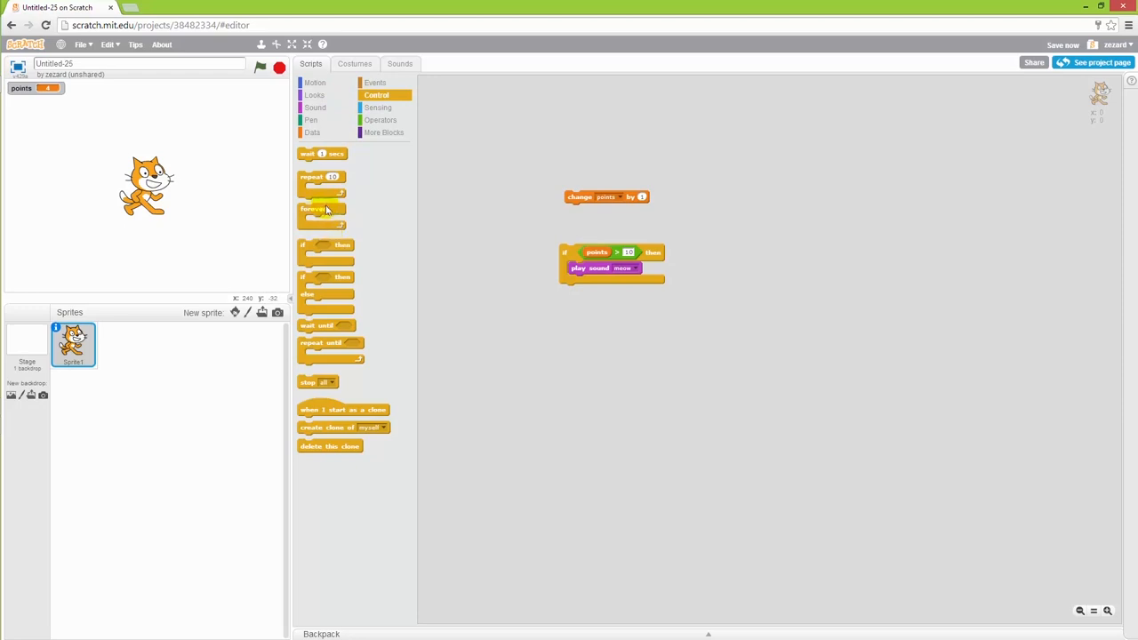
- Wrap the if in a forever loop under a 'when green flag clicked' hat
{"action": "left_click_drag", "start_coordinate": [320, 208], "coordinate": [569, 249]}
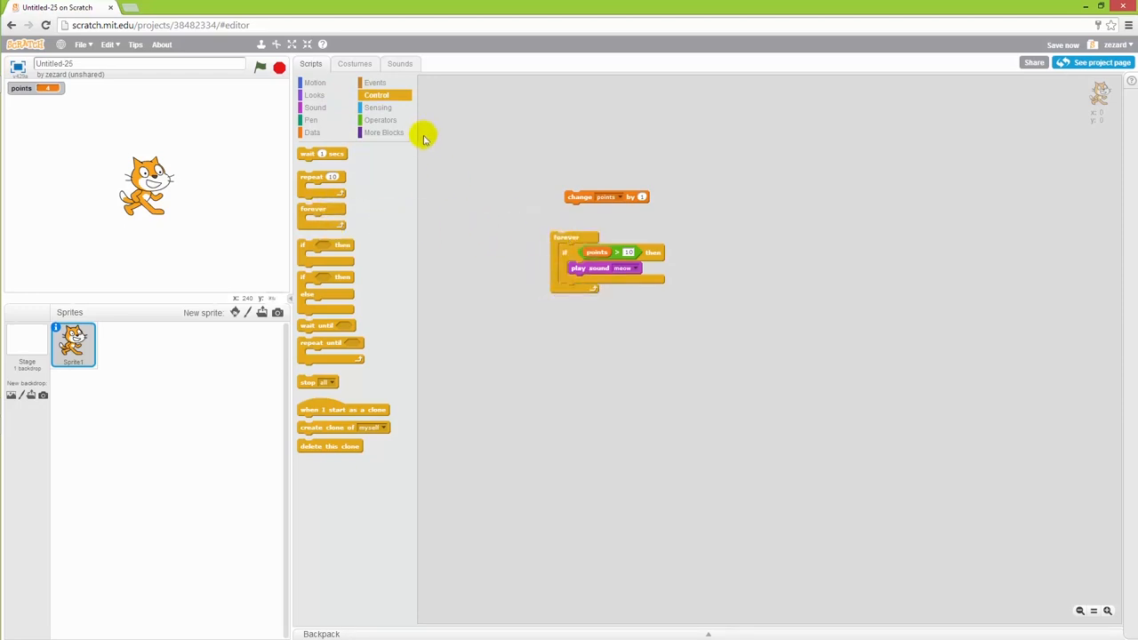
{"action": "left_click", "coordinate": [374, 82]}
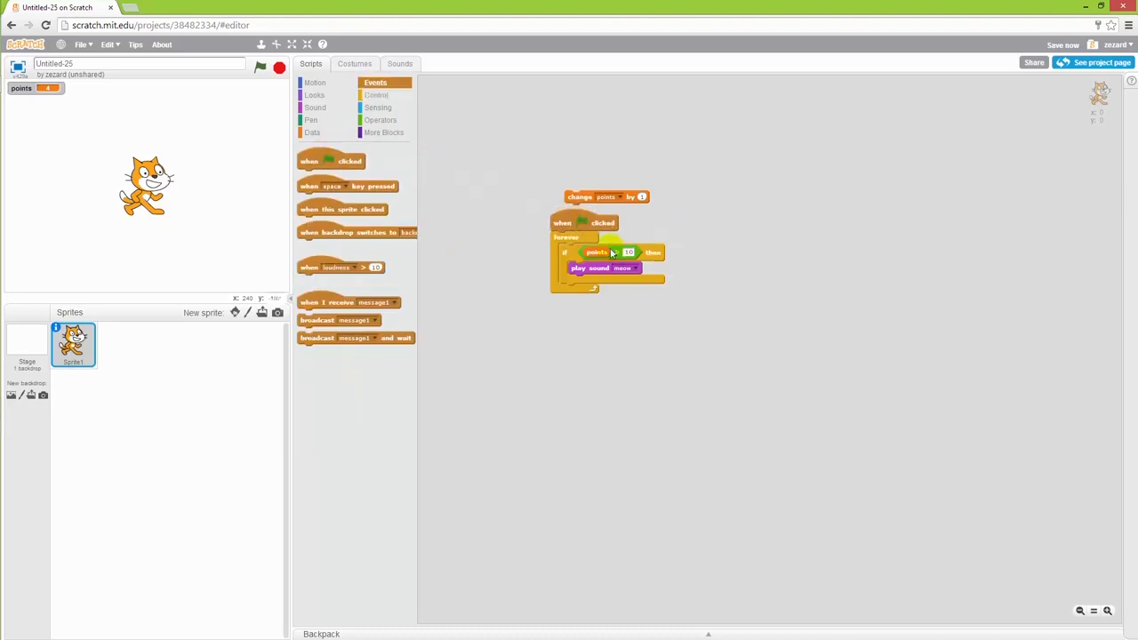
{"action": "left_click_drag", "start_coordinate": [562, 222], "coordinate": [583, 245]}
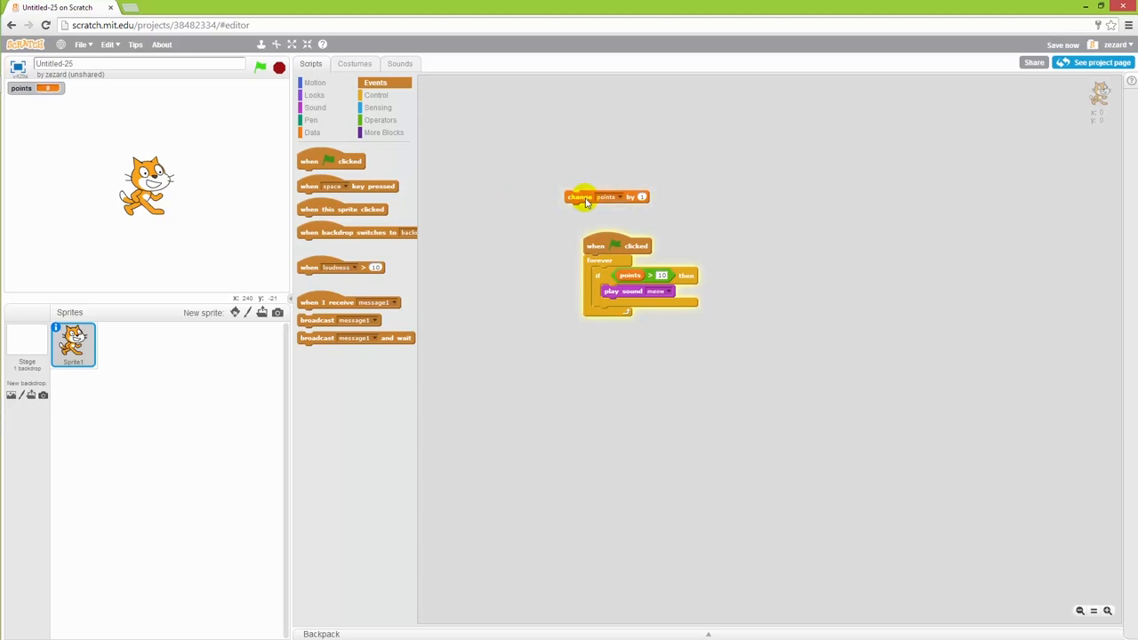
- Run 'change points by 1' twice to raise points while the script runs
{"action": "left_click", "coordinate": [579, 195]}
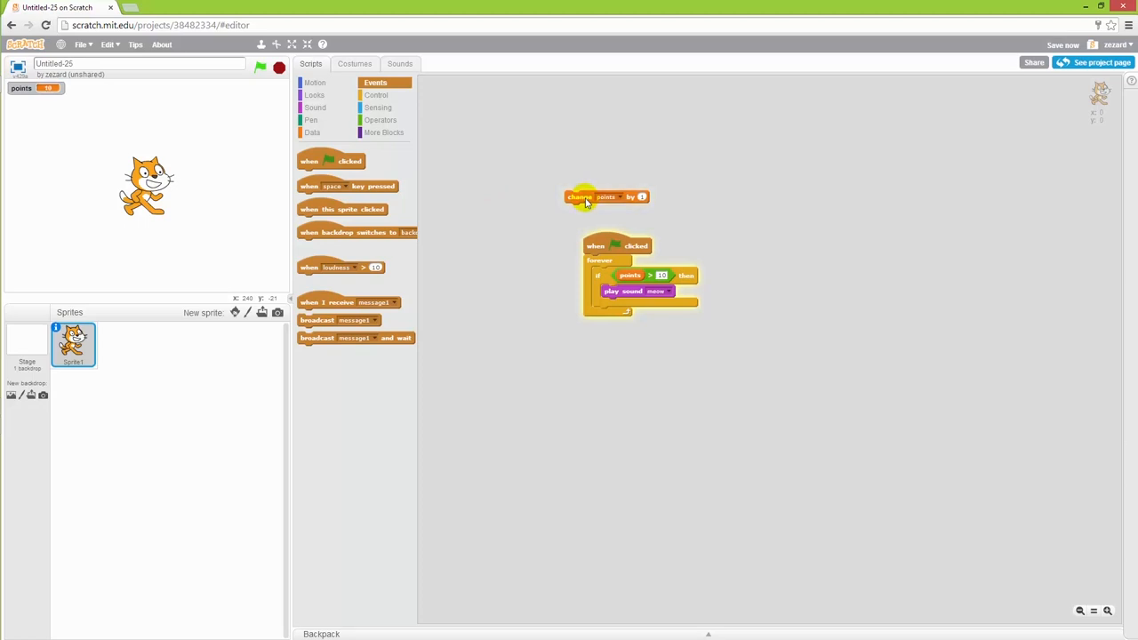
{"action": "left_click", "coordinate": [606, 196]}
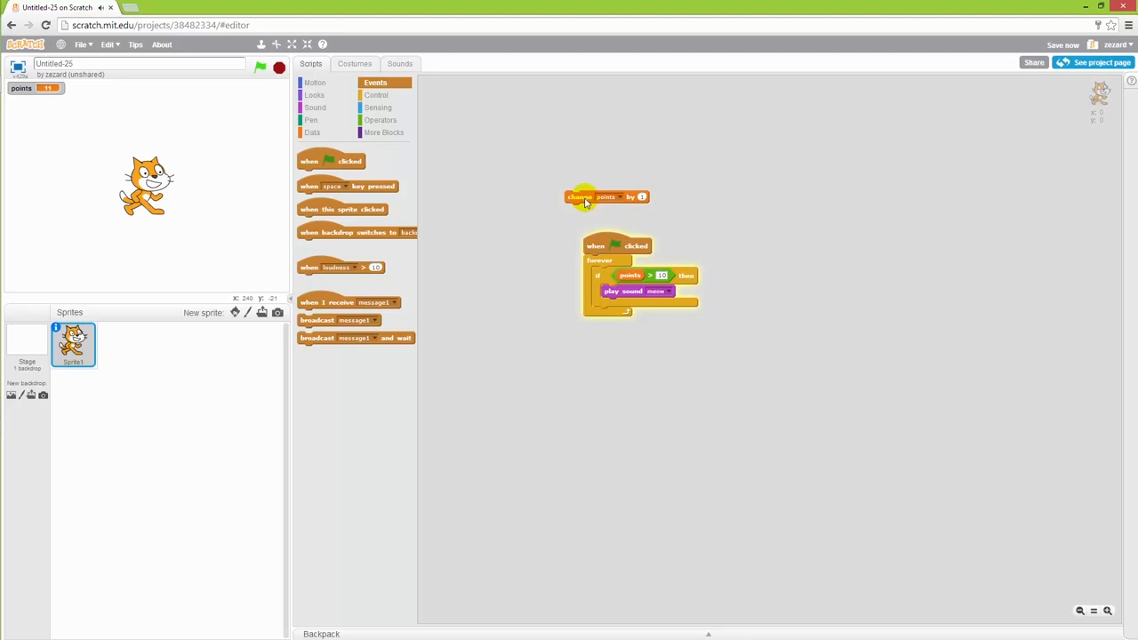